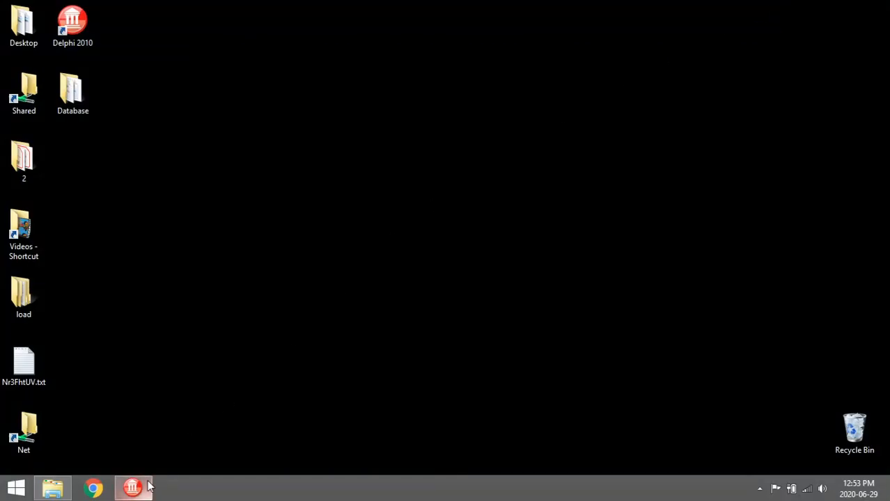
Step: Check the Search button on the form design, then return to the FormCreate code reading money.txt
{"action": "left_click", "coordinate": [132, 487]}
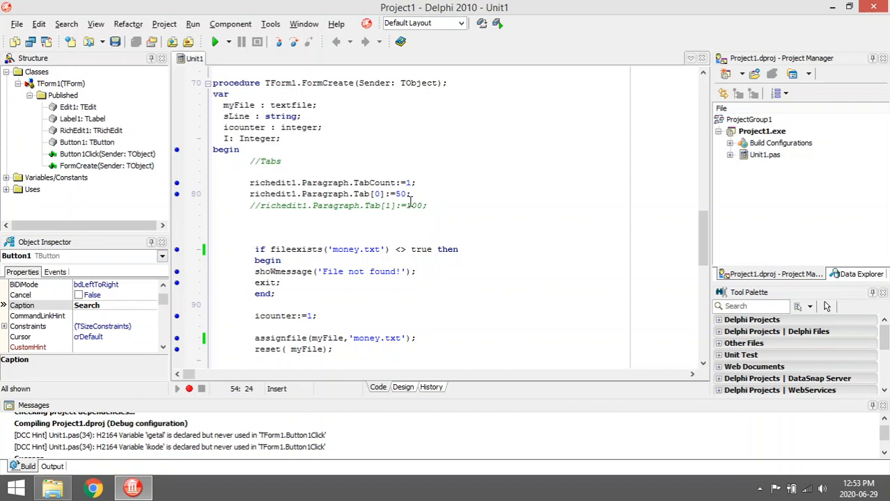
{"action": "left_click", "coordinate": [403, 387]}
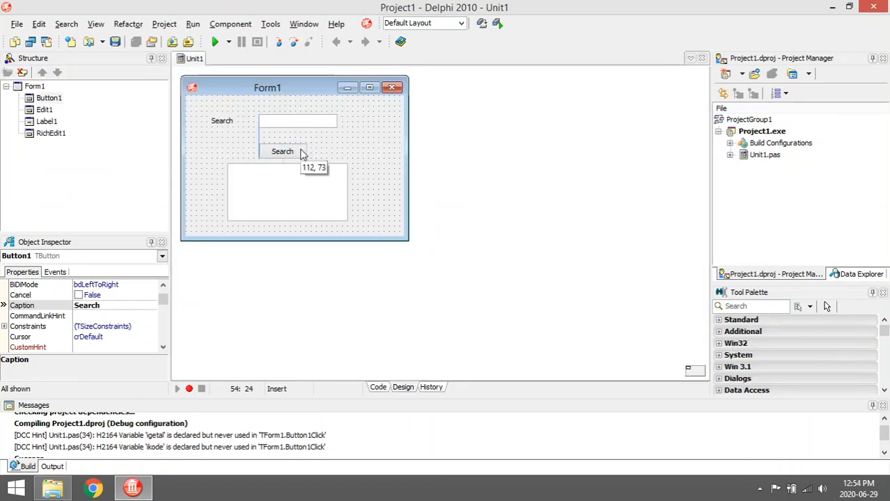
{"action": "left_click", "coordinate": [282, 151]}
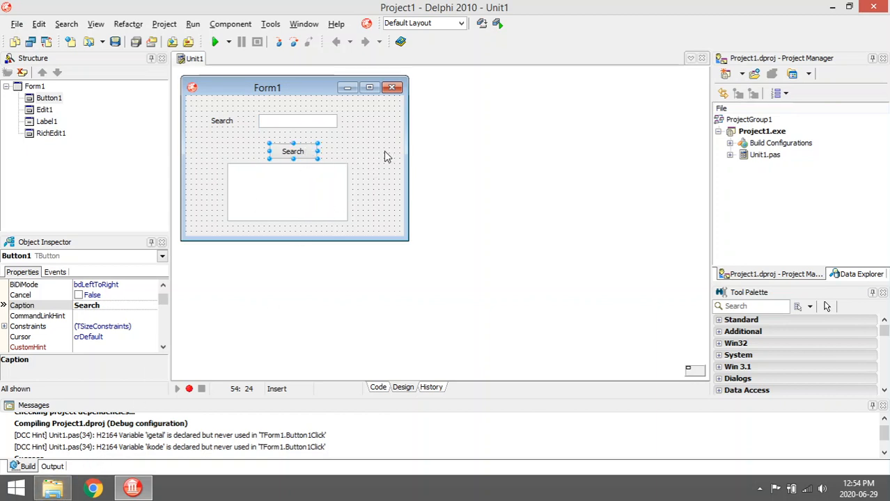
{"action": "left_click", "coordinate": [379, 387]}
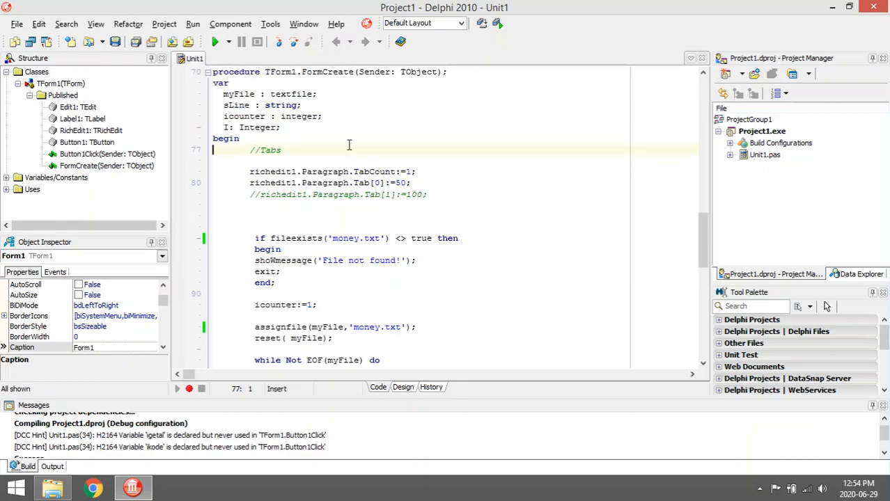
{"action": "scroll", "scroll_direction": "down", "scroll_amount": 3}
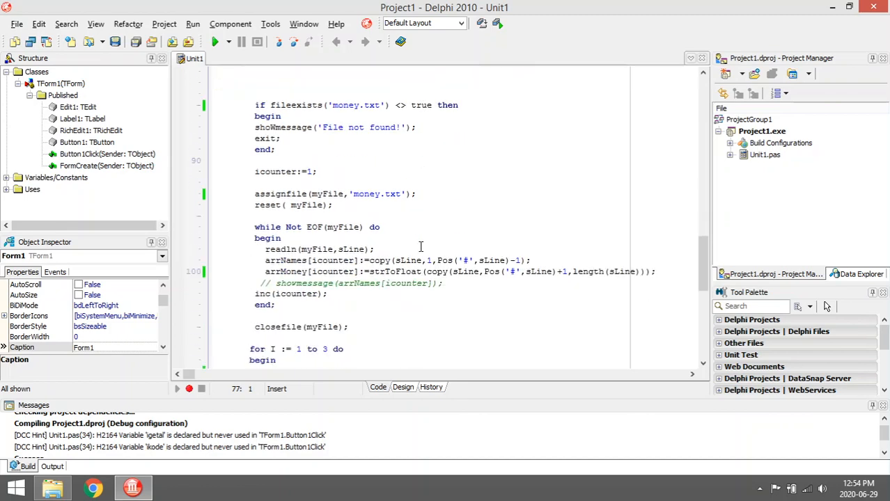
{"action": "scroll", "scroll_direction": "down", "scroll_amount": 3}
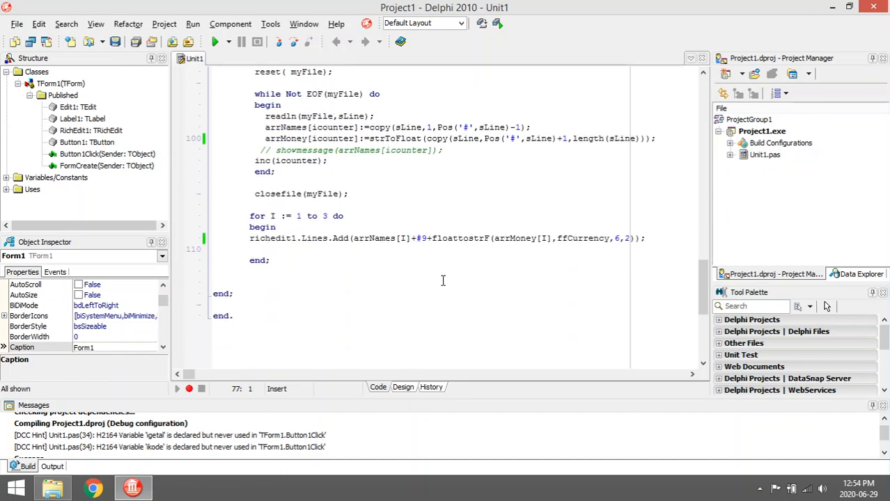
{"action": "scroll", "scroll_direction": "up", "scroll_amount": 3}
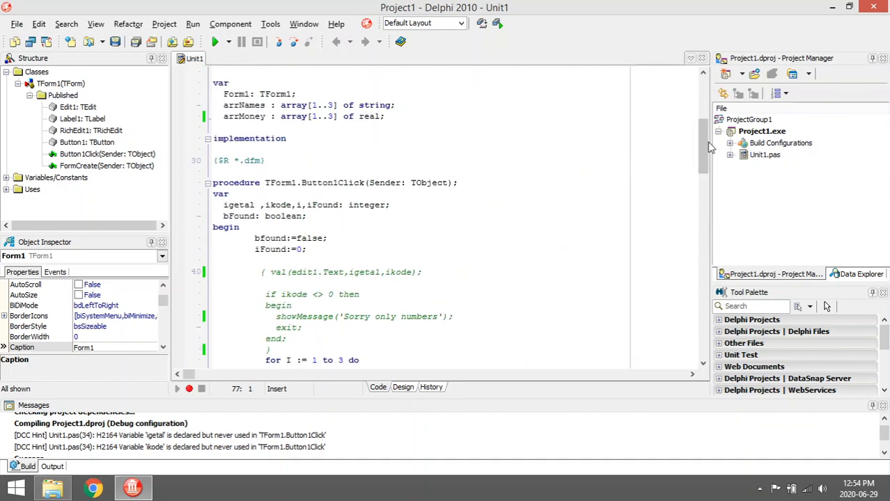
{"action": "scroll", "scroll_direction": "down", "scroll_amount": 3}
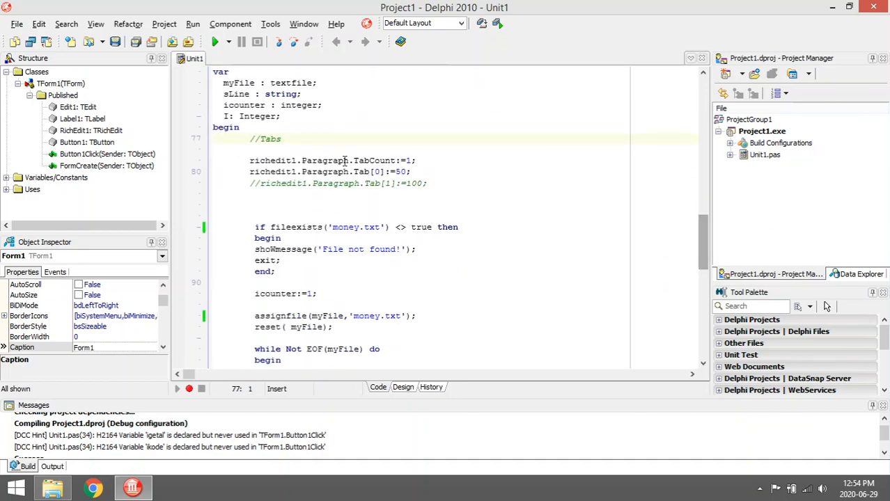
{"action": "scroll", "scroll_direction": "down", "scroll_amount": 3}
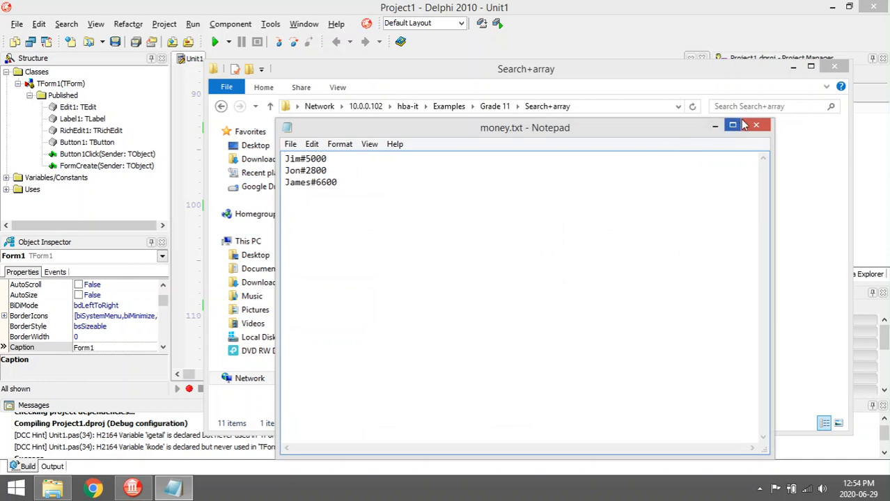
{"action": "mouse_move", "coordinate": [756, 125]}
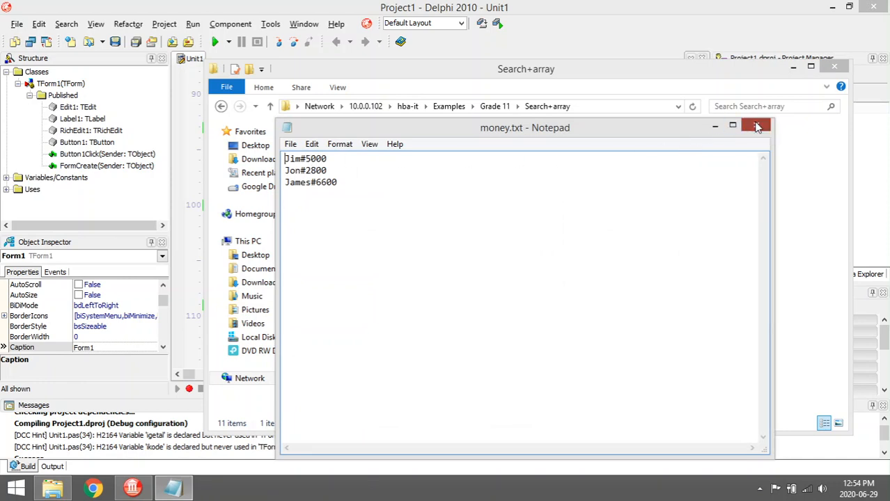
{"action": "left_click", "coordinate": [758, 125]}
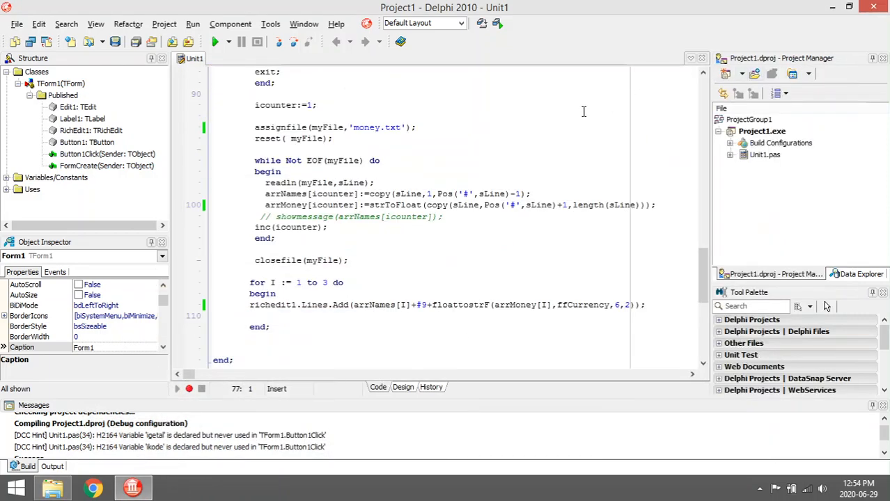
{"action": "scroll", "scroll_direction": "up", "scroll_amount": 3}
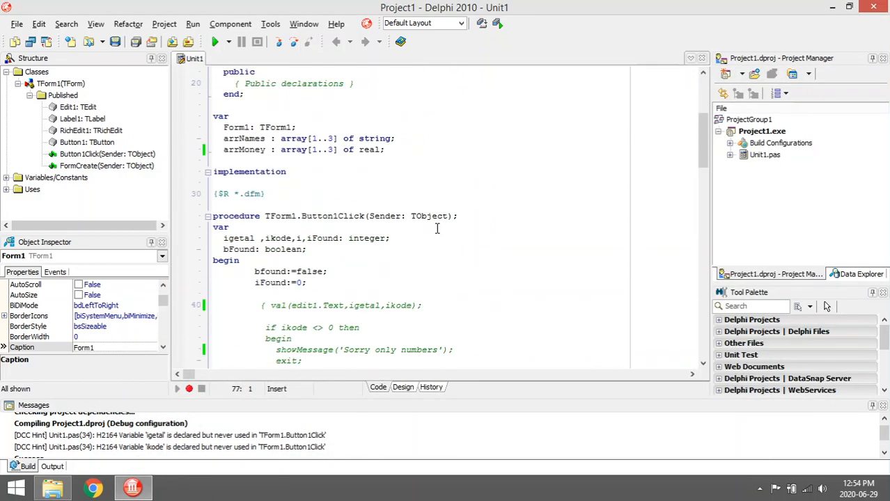
{"action": "mouse_move", "coordinate": [331, 216]}
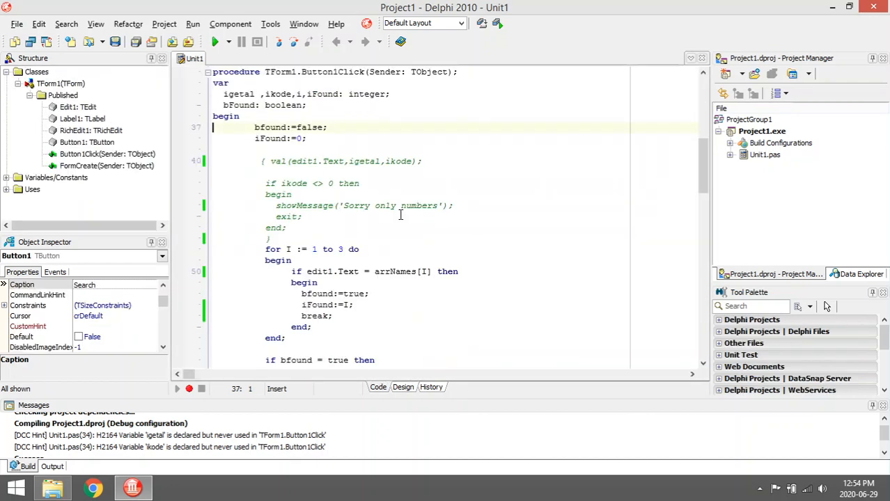
{"action": "scroll", "scroll_direction": "down", "scroll_amount": 3}
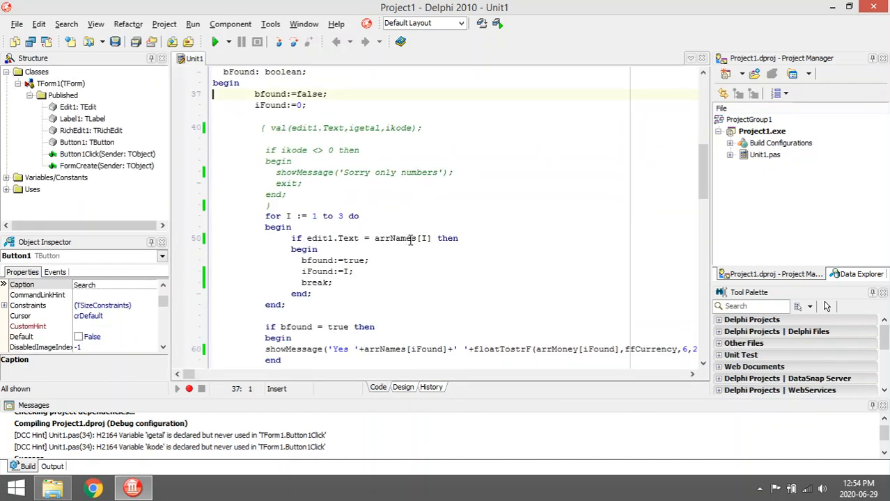
{"action": "left_click", "coordinate": [403, 387]}
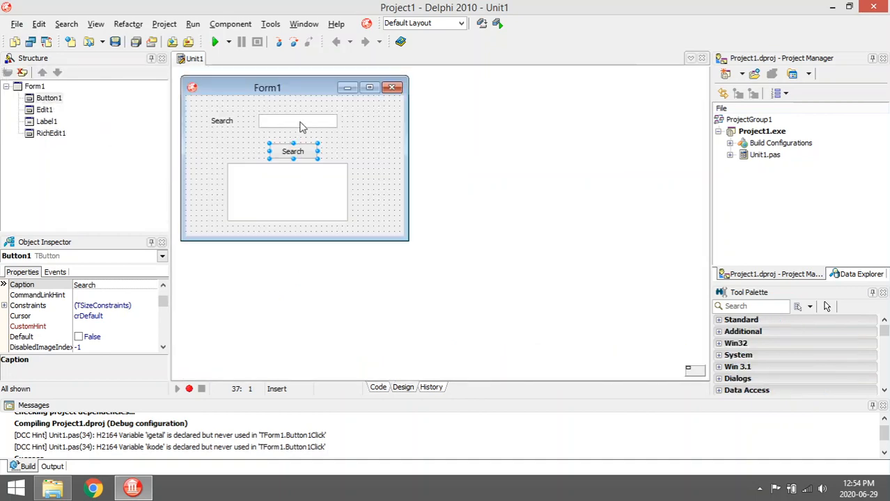
{"action": "left_click", "coordinate": [379, 387]}
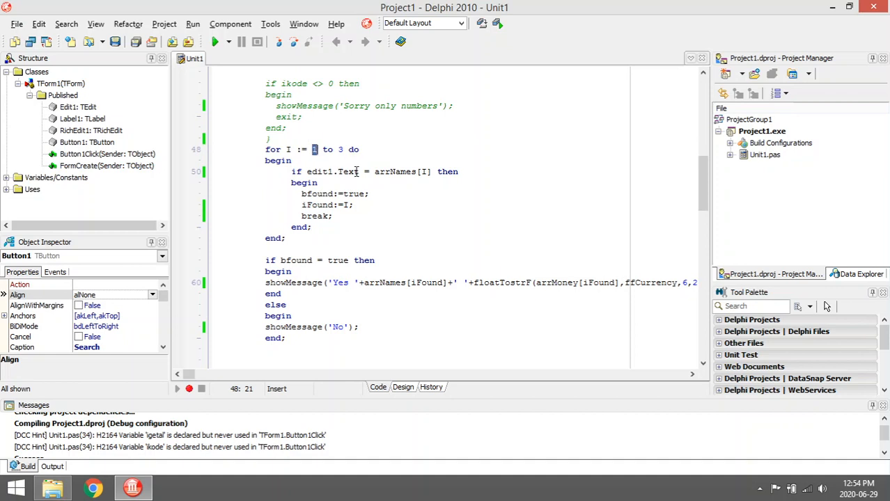
{"action": "double_click", "coordinate": [408, 172]}
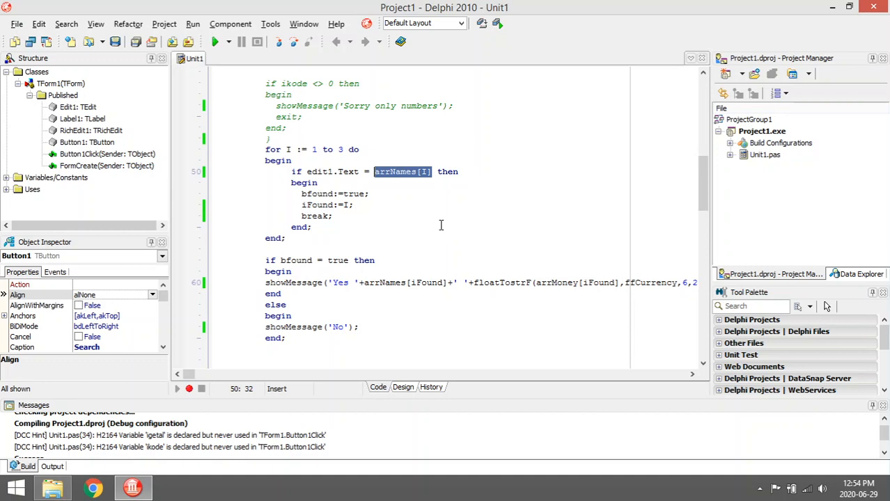
{"action": "double_click", "coordinate": [334, 173]}
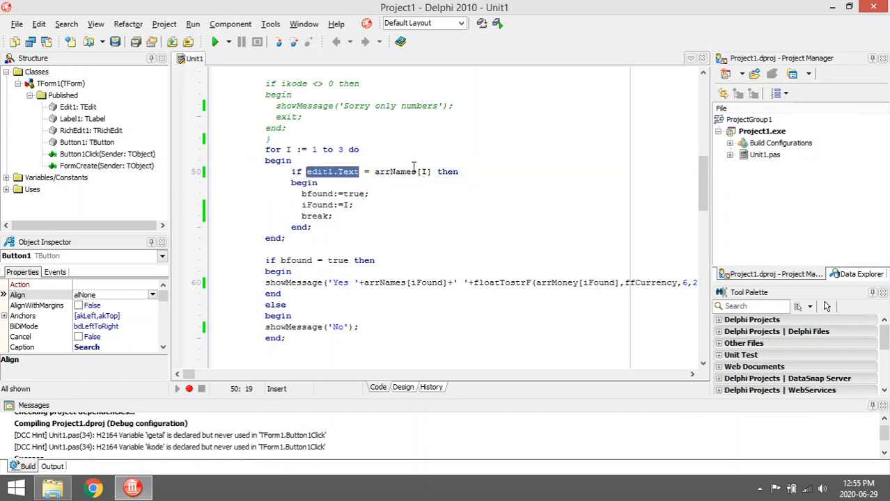
{"action": "left_click", "coordinate": [367, 193]}
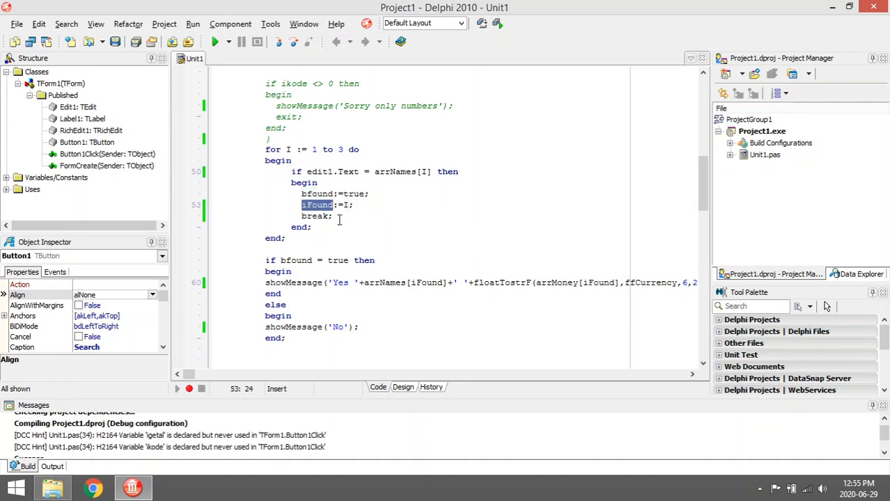
{"action": "mouse_move", "coordinate": [356, 205]}
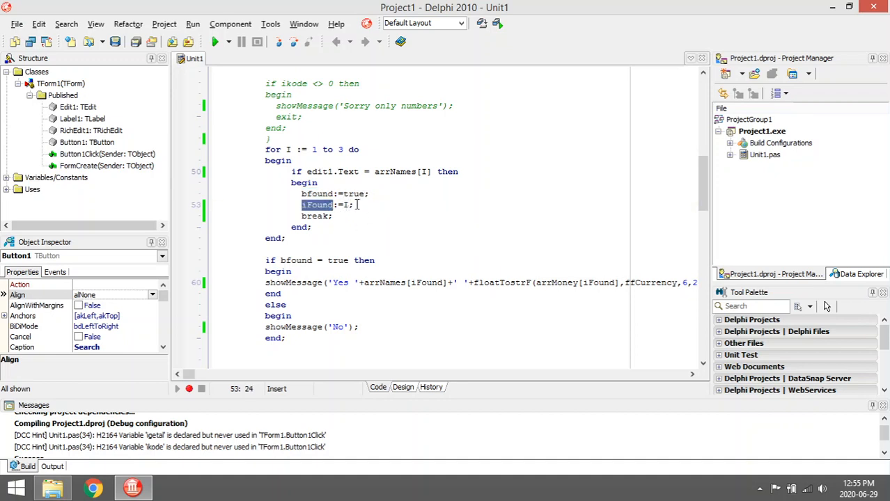
{"action": "left_click", "coordinate": [359, 205]}
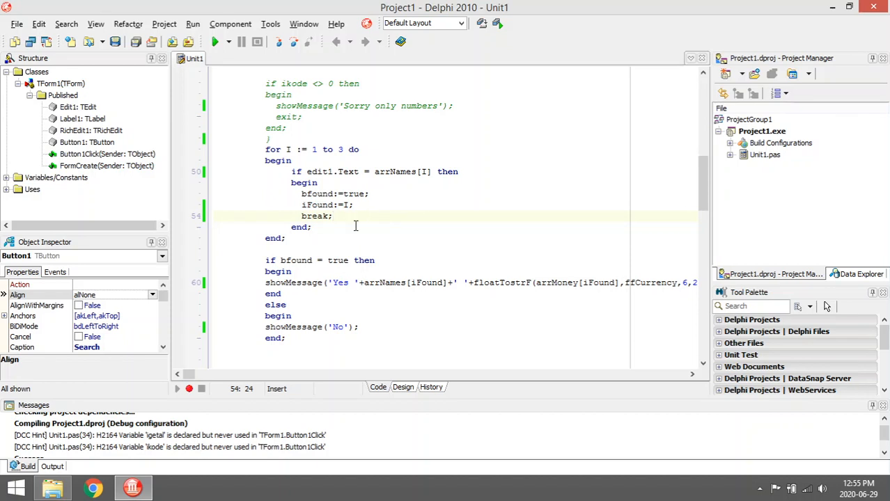
{"action": "scroll", "scroll_direction": "up", "scroll_amount": 3}
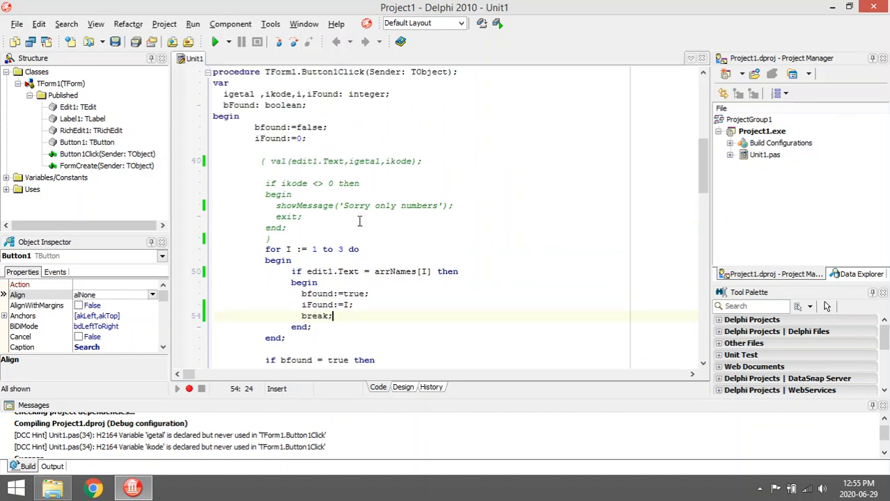
{"action": "double_click", "coordinate": [270, 126]}
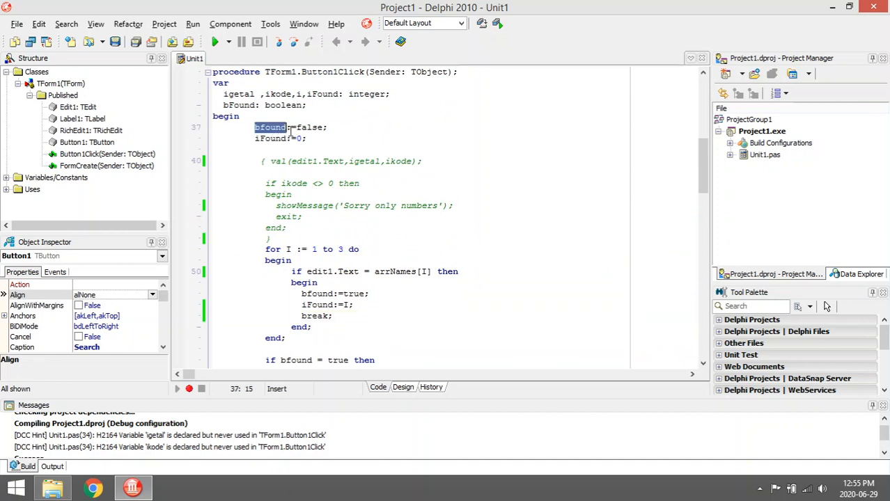
{"action": "scroll", "scroll_direction": "down", "scroll_amount": 3}
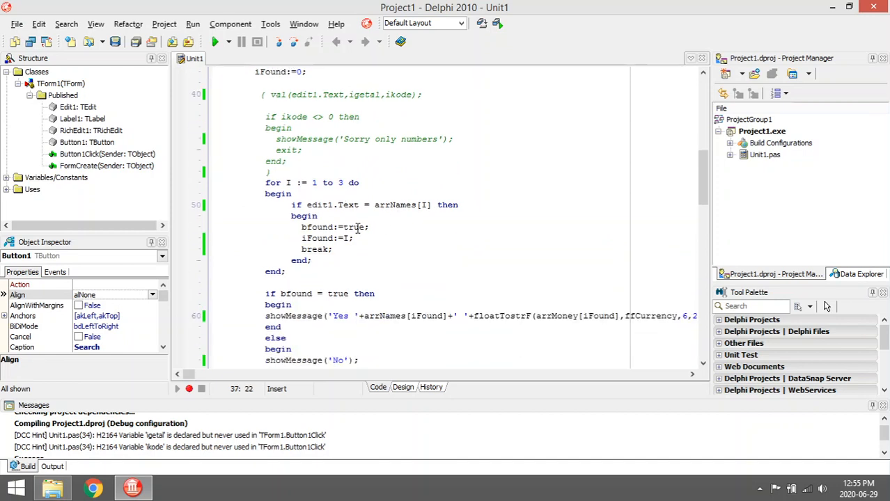
{"action": "double_click", "coordinate": [353, 227]}
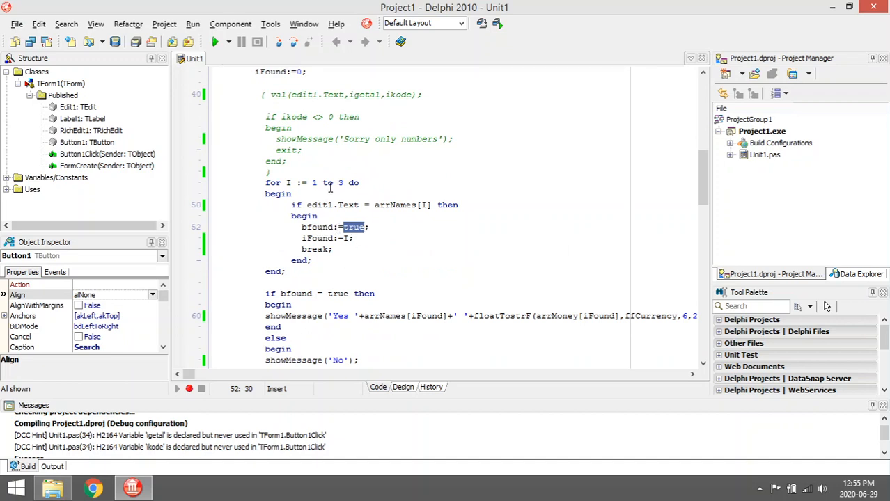
{"action": "left_click", "coordinate": [314, 238]}
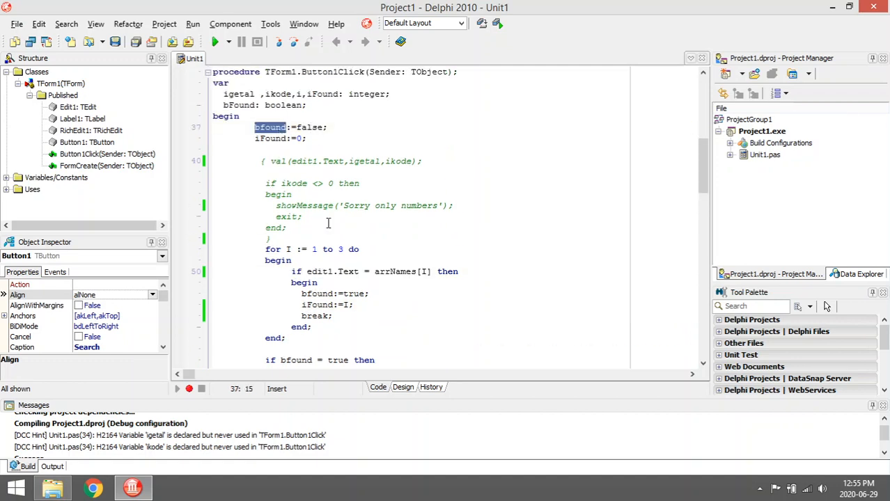
{"action": "scroll", "scroll_direction": "down", "scroll_amount": 3}
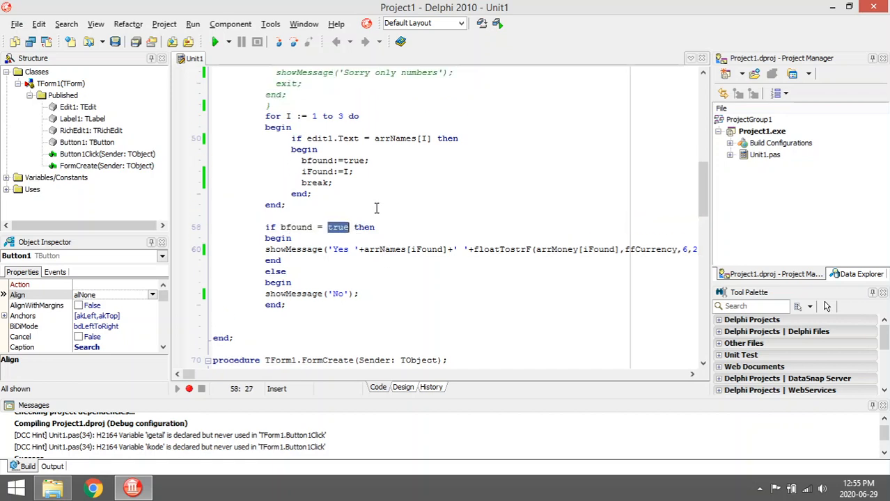
{"action": "scroll", "scroll_direction": "down", "scroll_amount": 3}
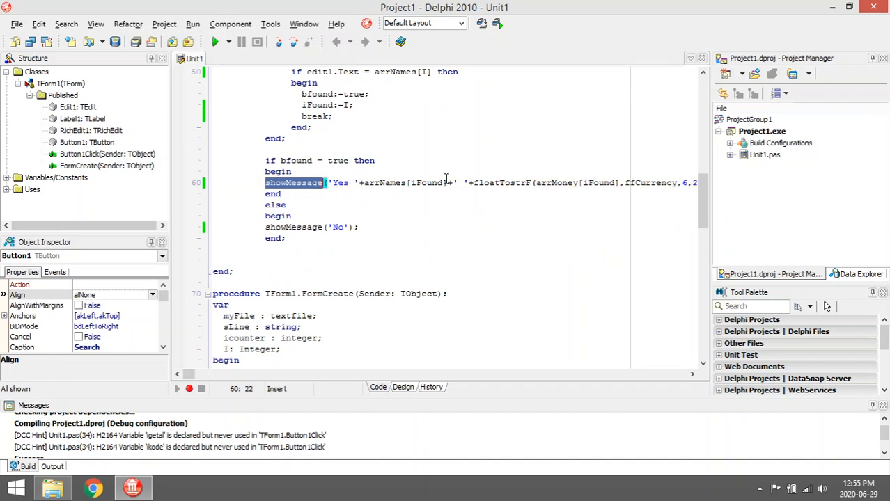
{"action": "mouse_move", "coordinate": [688, 384]}
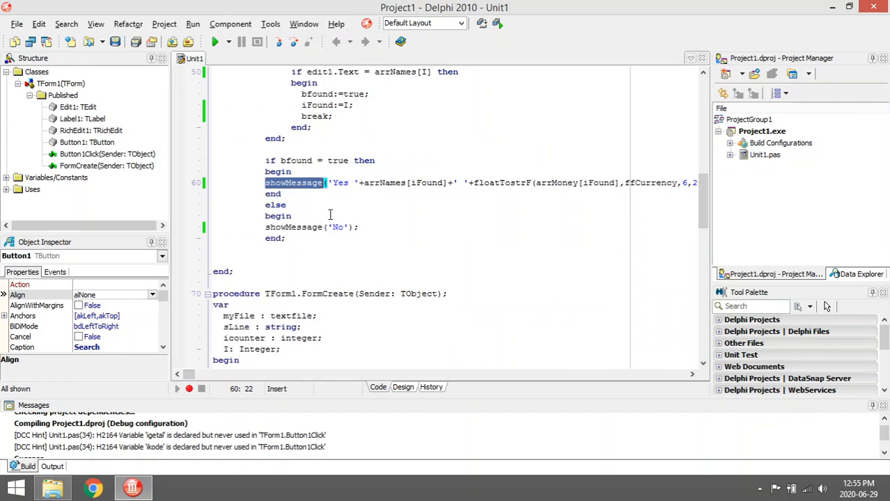
{"action": "mouse_move", "coordinate": [312, 214]}
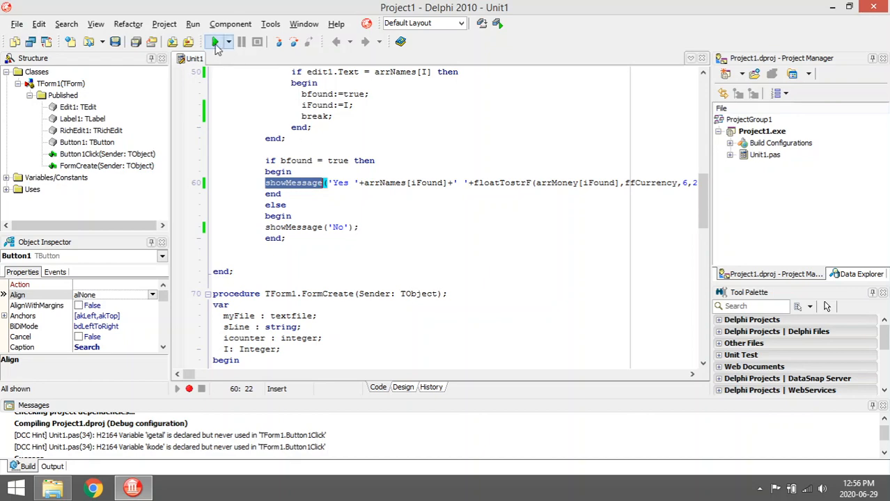
Step: Run the project and search for aa, which reports No
{"action": "left_click", "coordinate": [217, 41]}
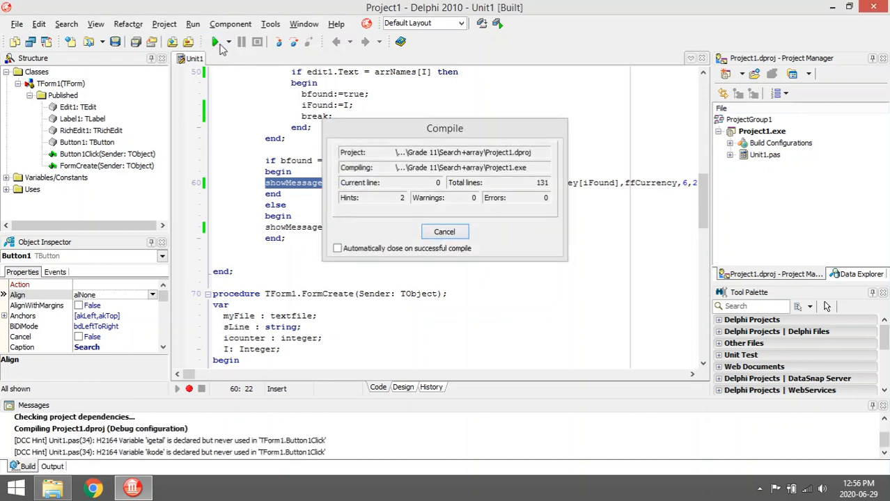
{"action": "left_click", "coordinate": [215, 42]}
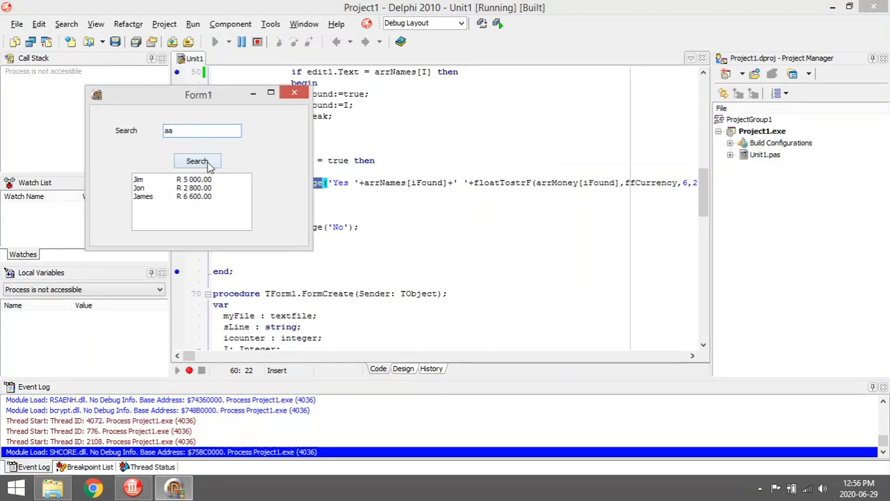
{"action": "left_click", "coordinate": [198, 162]}
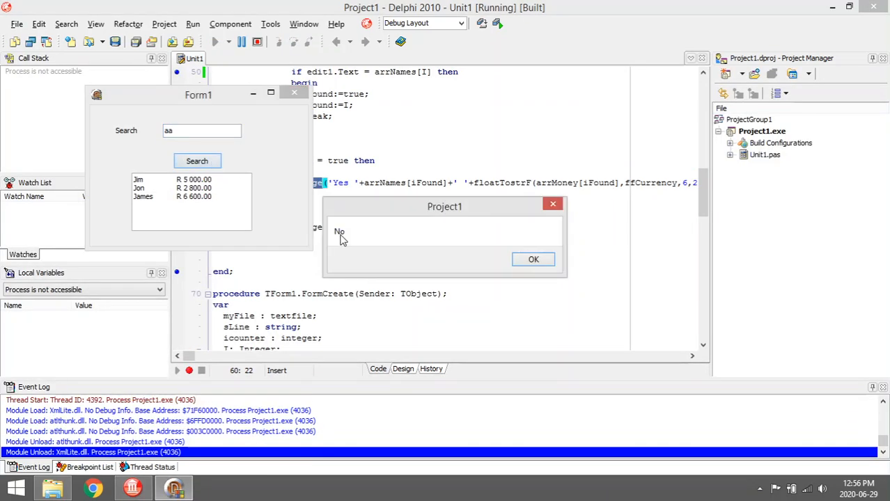
{"action": "left_click", "coordinate": [532, 259]}
{"action": "type", "text": "Jim"}
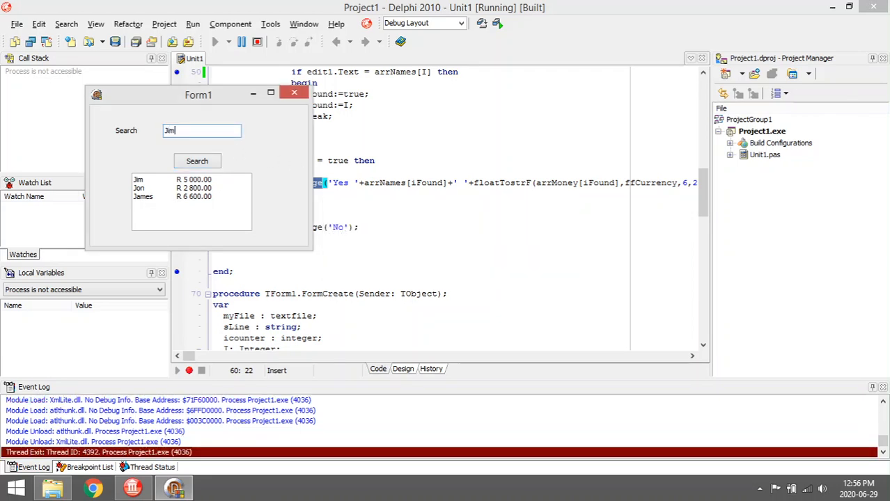
{"action": "left_click", "coordinate": [198, 162]}
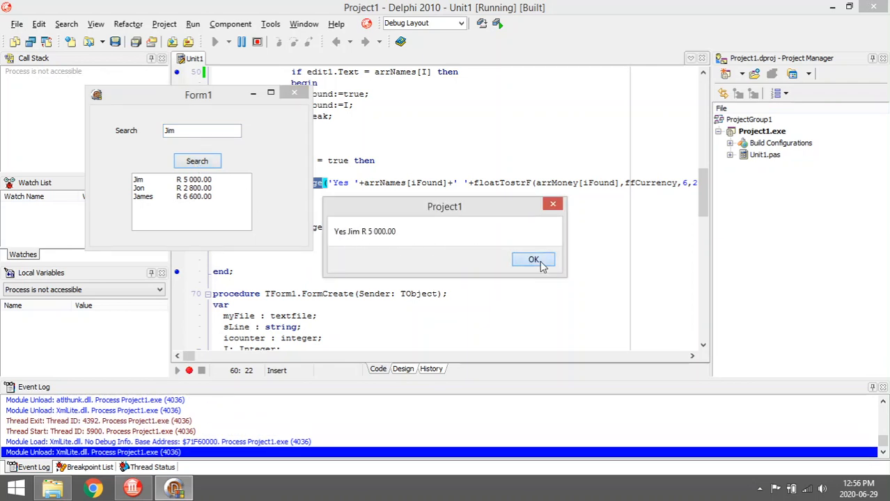
{"action": "left_click", "coordinate": [532, 259]}
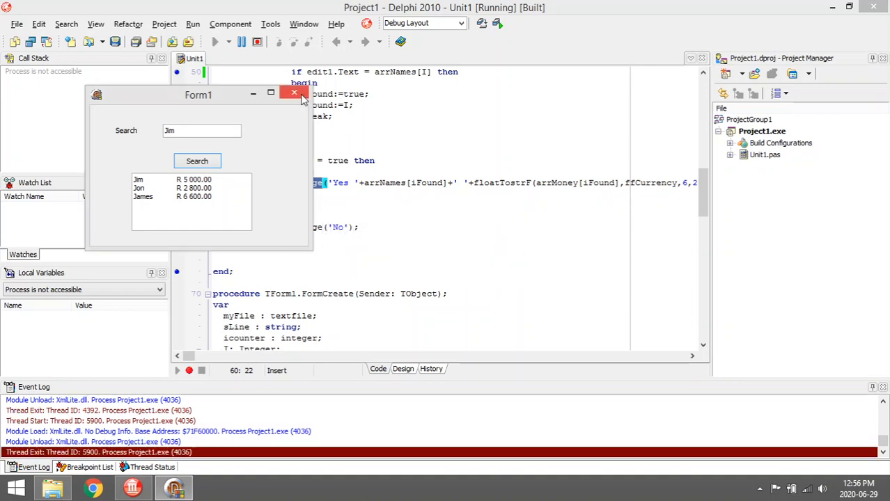
{"action": "left_click", "coordinate": [293, 92]}
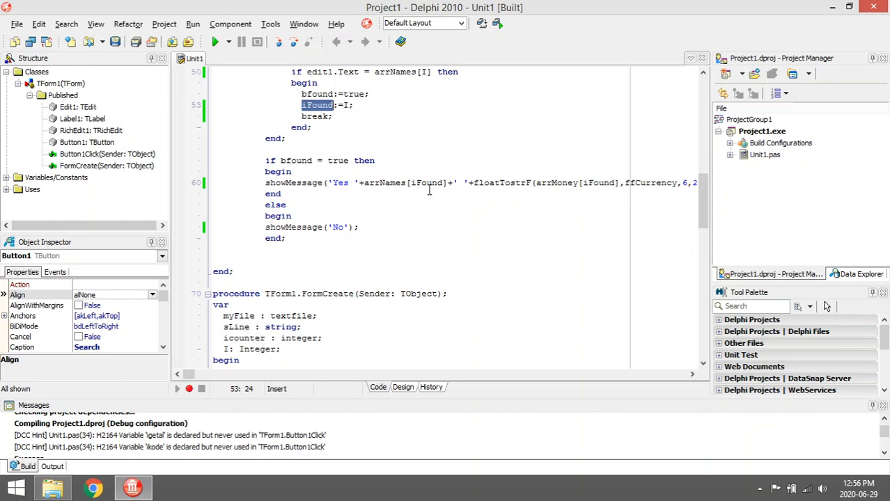
{"action": "mouse_move", "coordinate": [624, 191]}
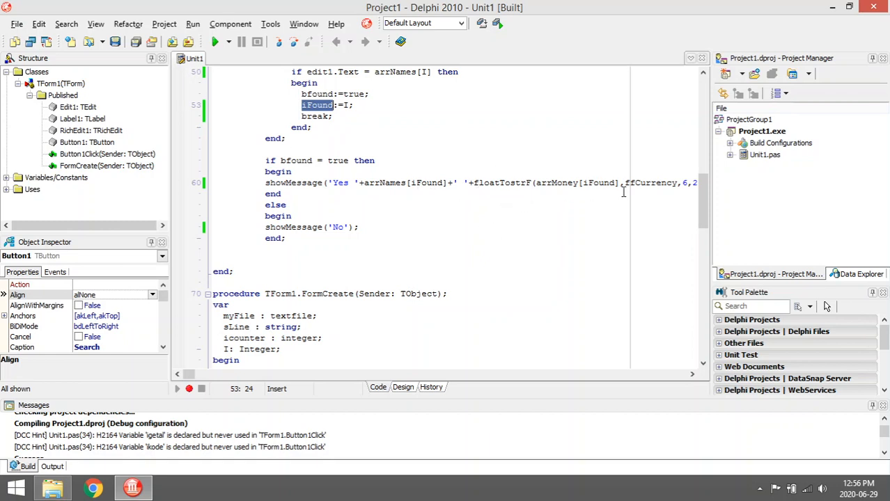
{"action": "scroll", "scroll_direction": "up", "scroll_amount": 3}
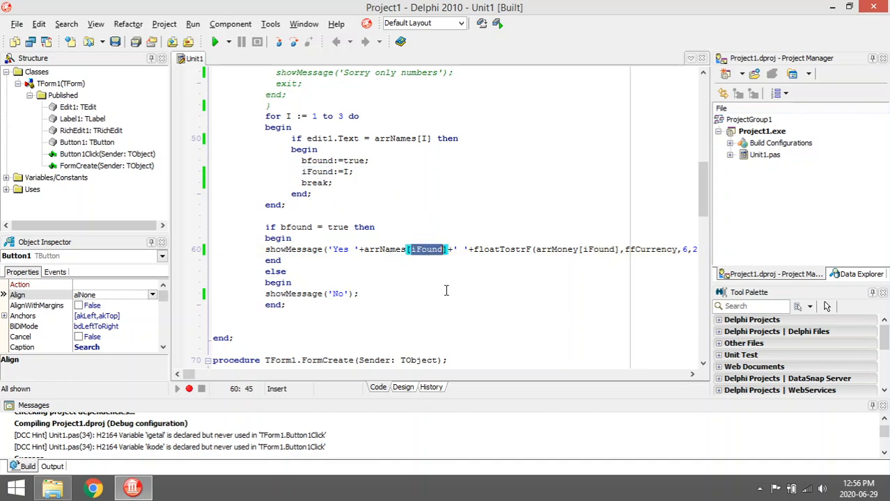
{"action": "scroll", "scroll_direction": "up", "scroll_amount": 3}
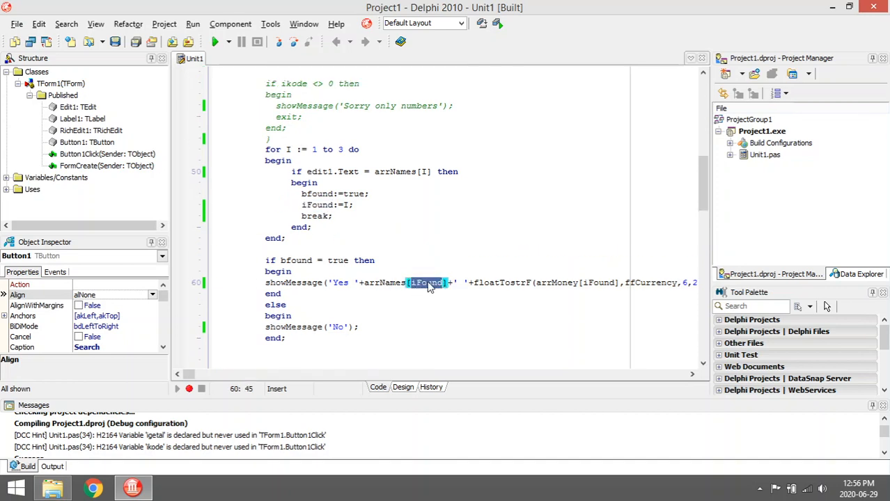